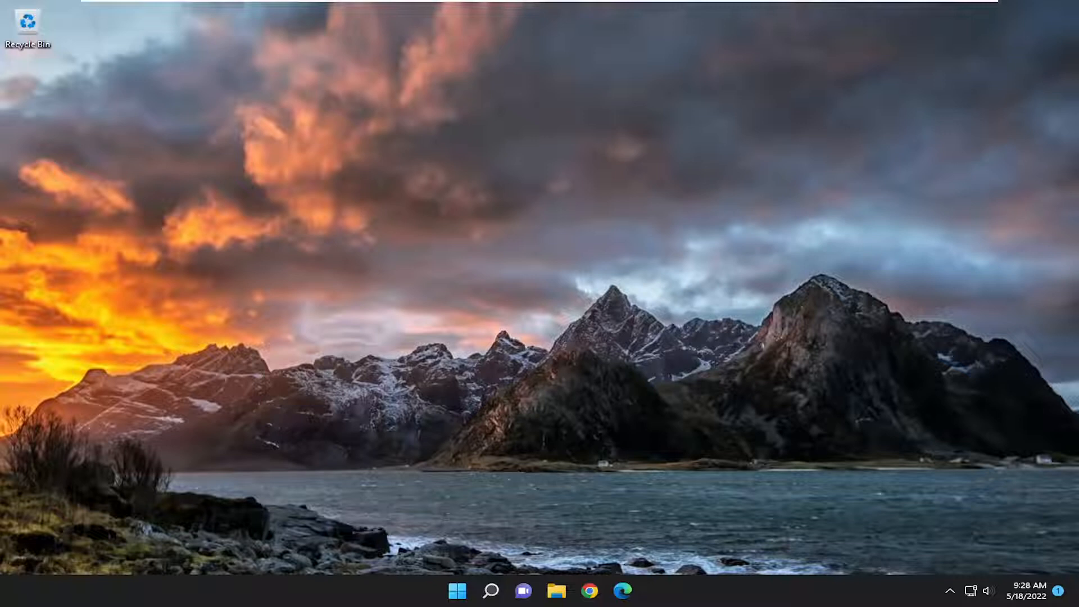
Search Windows for 'advanced system' so View advanced system settings appears as best match
{"action": "left_click", "coordinate": [491, 590]}
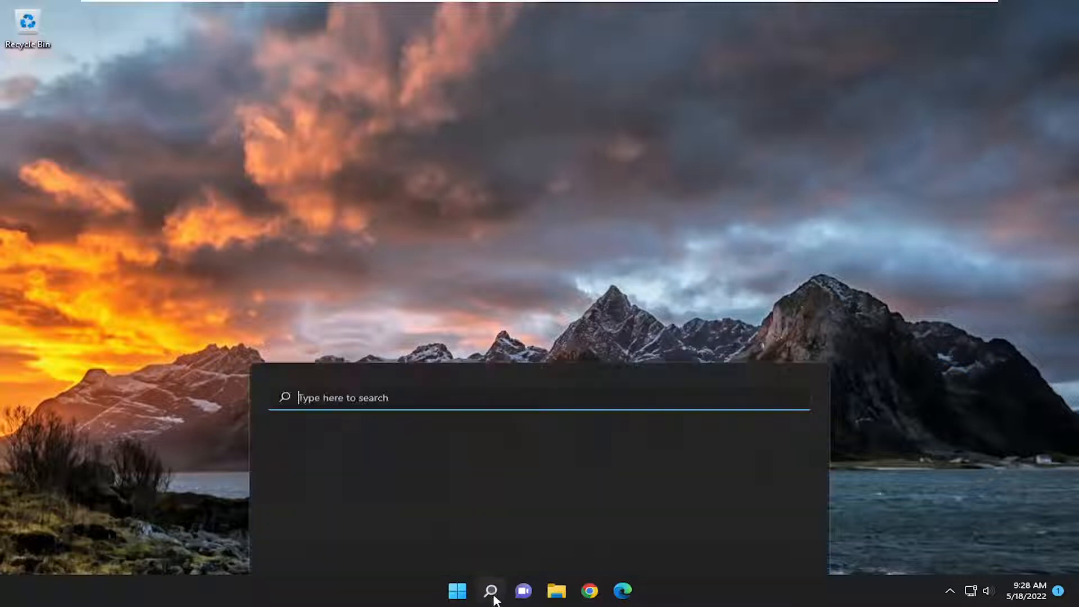
{"action": "left_click", "coordinate": [490, 590]}
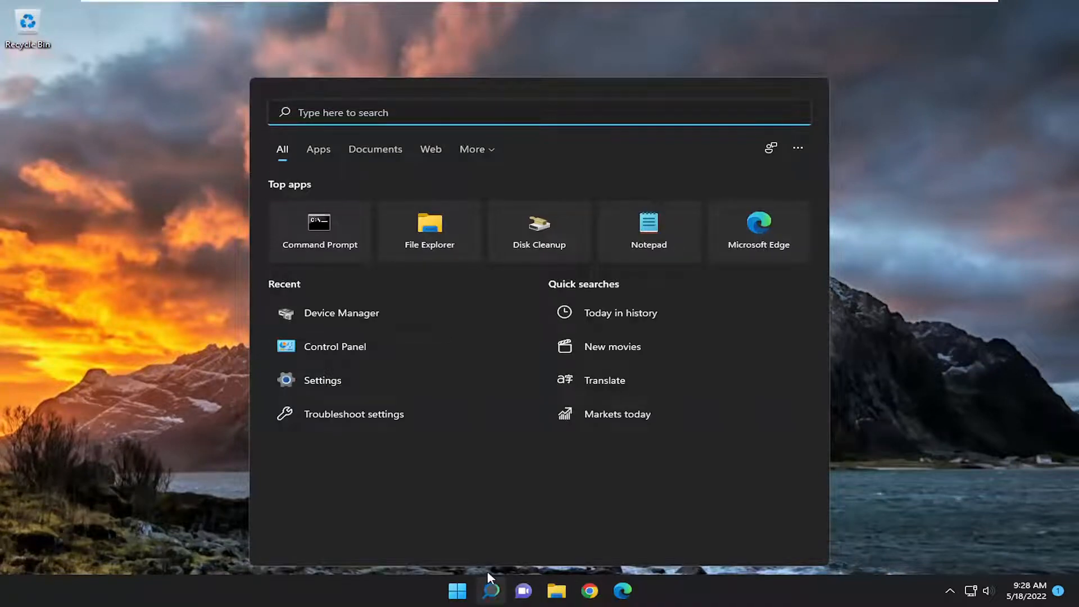
{"action": "type", "text": "advanced system"}
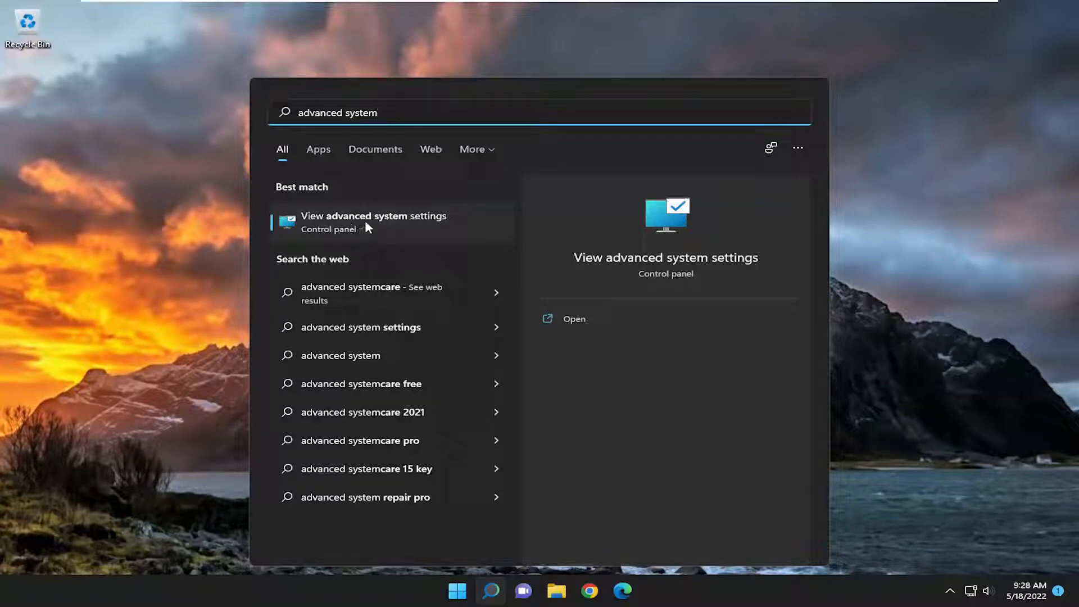
Reach Performance Options' Advanced tab showing the 1536 MB total paging file
{"action": "left_click", "coordinate": [373, 221]}
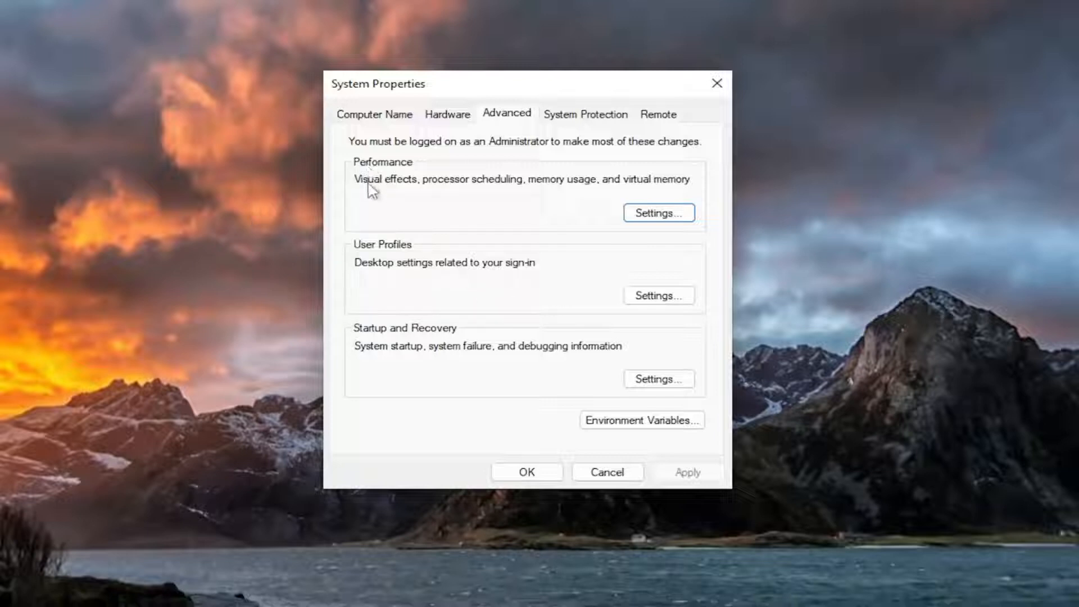
{"action": "mouse_move", "coordinate": [471, 188]}
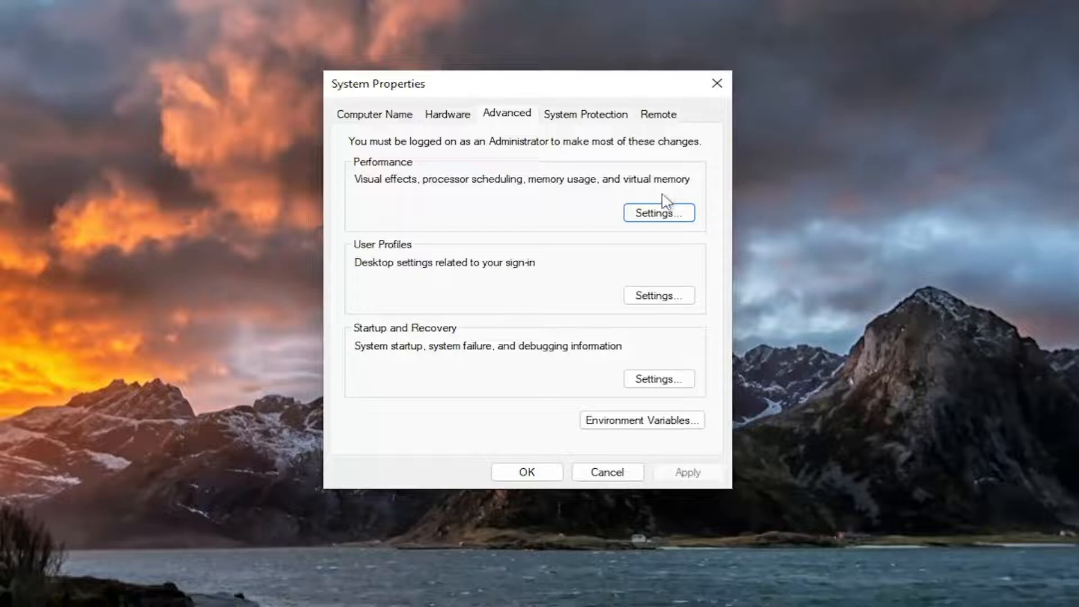
{"action": "left_click", "coordinate": [658, 212]}
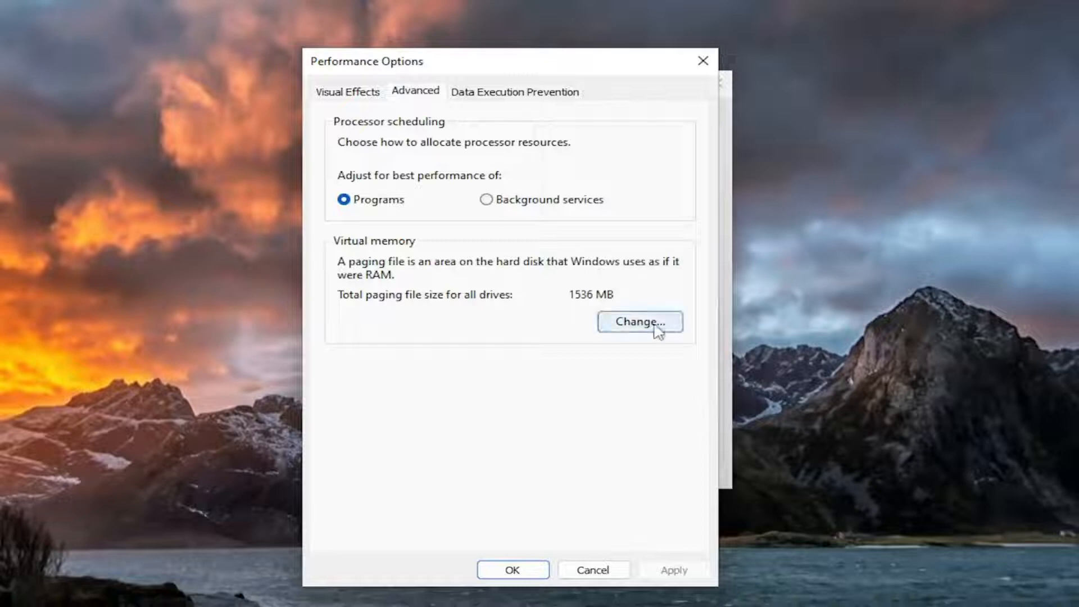
{"action": "left_click", "coordinate": [639, 322]}
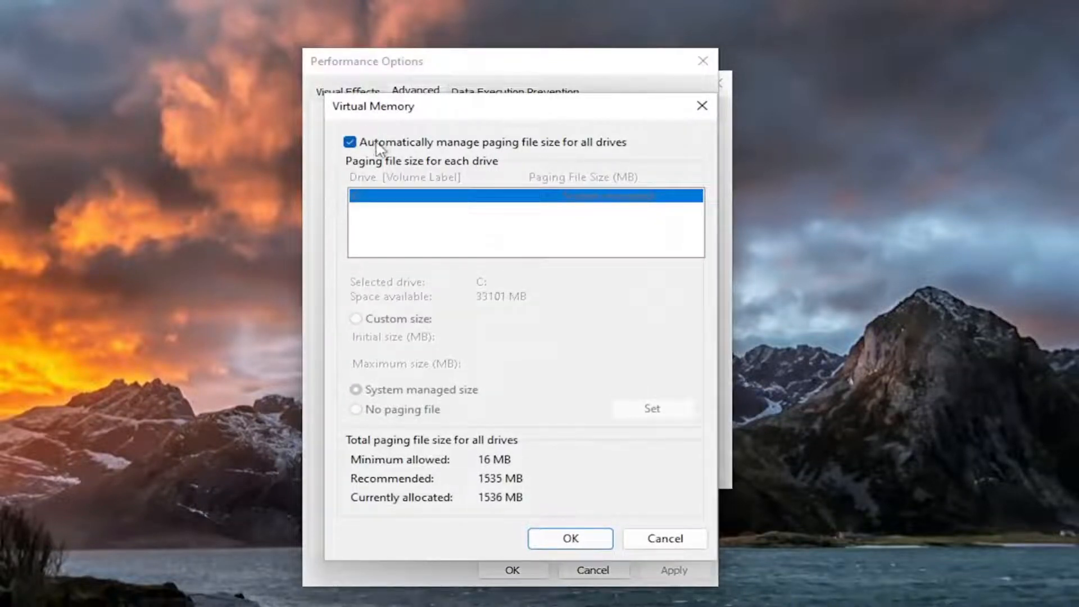
{"action": "left_click", "coordinate": [350, 142]}
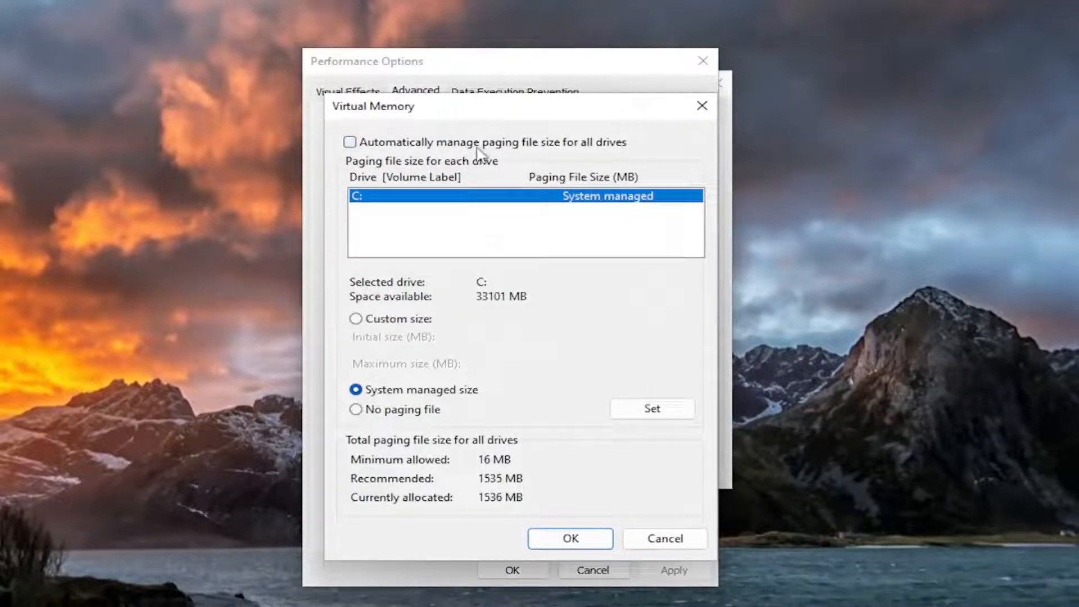
{"action": "left_click", "coordinate": [351, 142]}
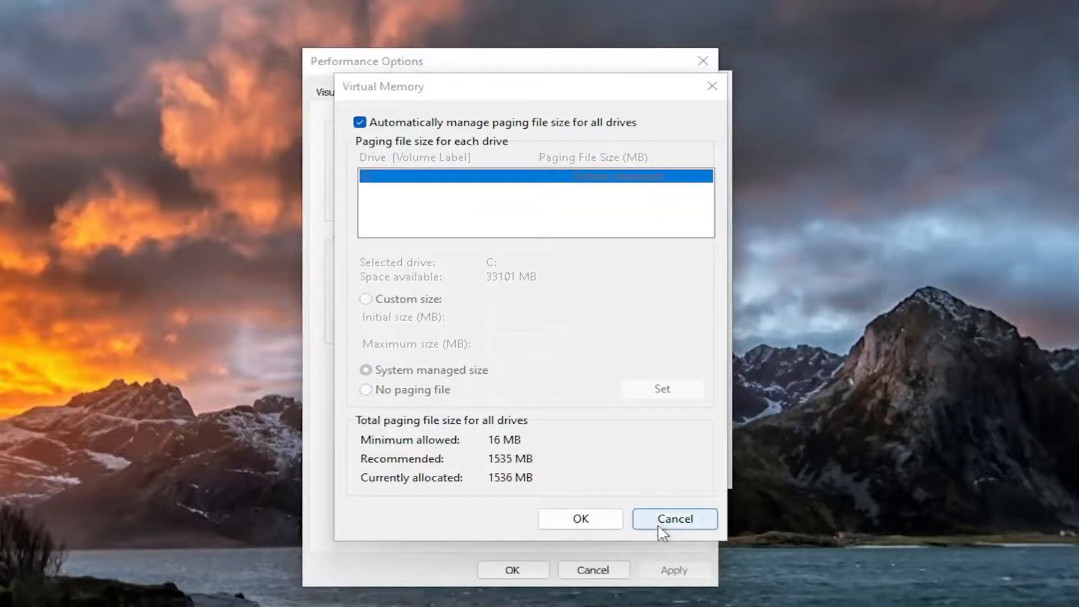
{"action": "left_click", "coordinate": [674, 518]}
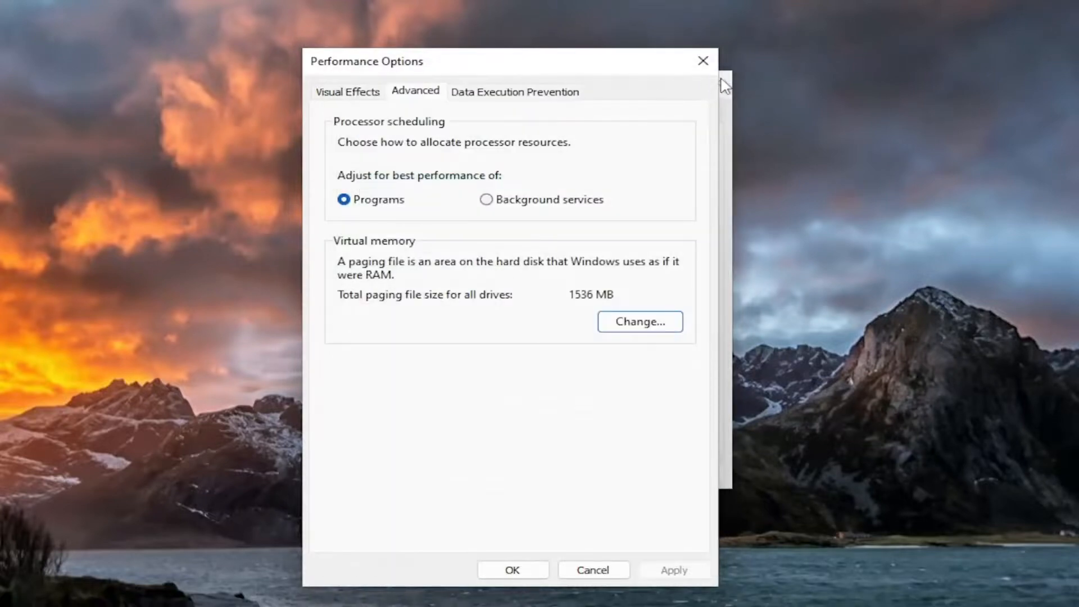